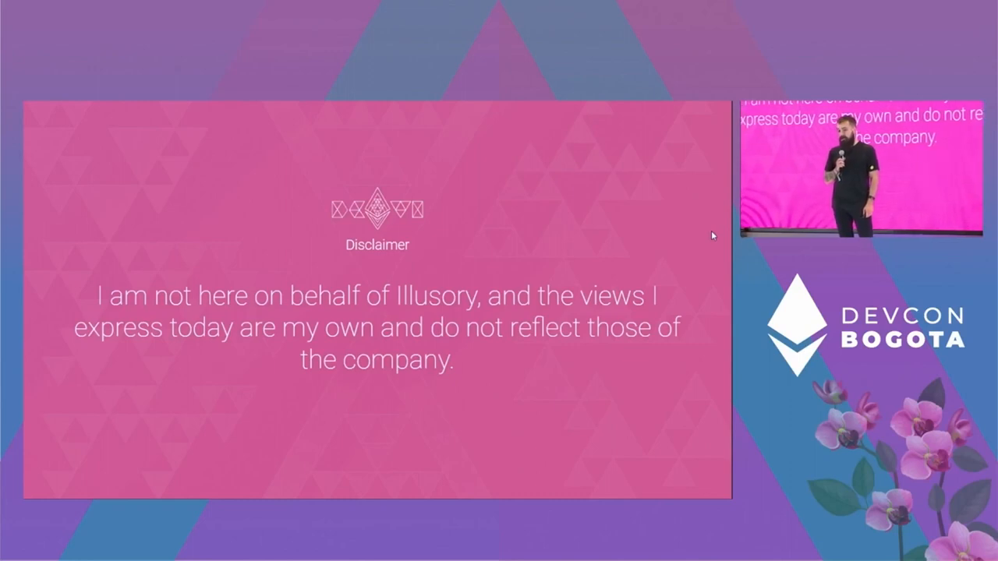
pyautogui.press('Right')
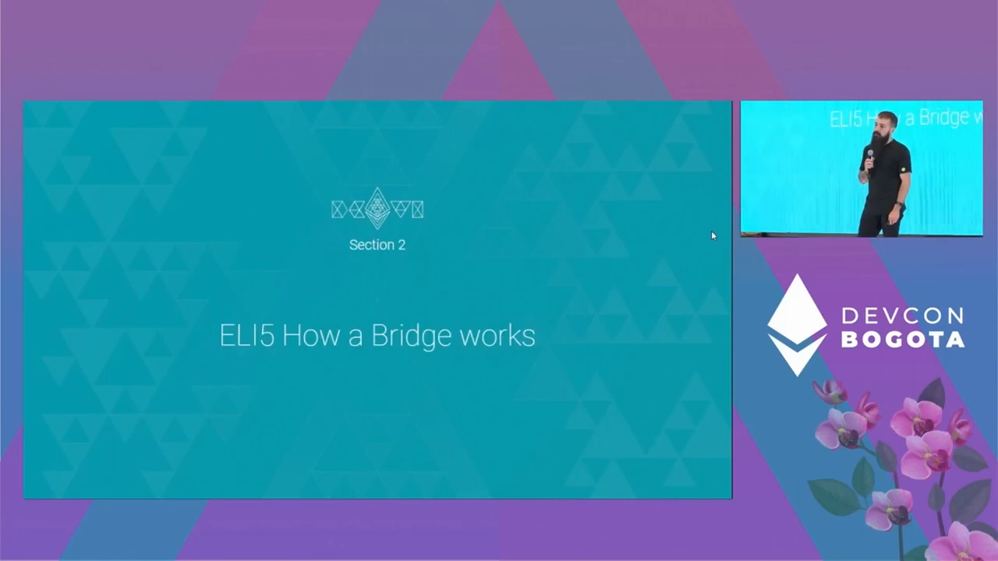
pyautogui.press('Right')
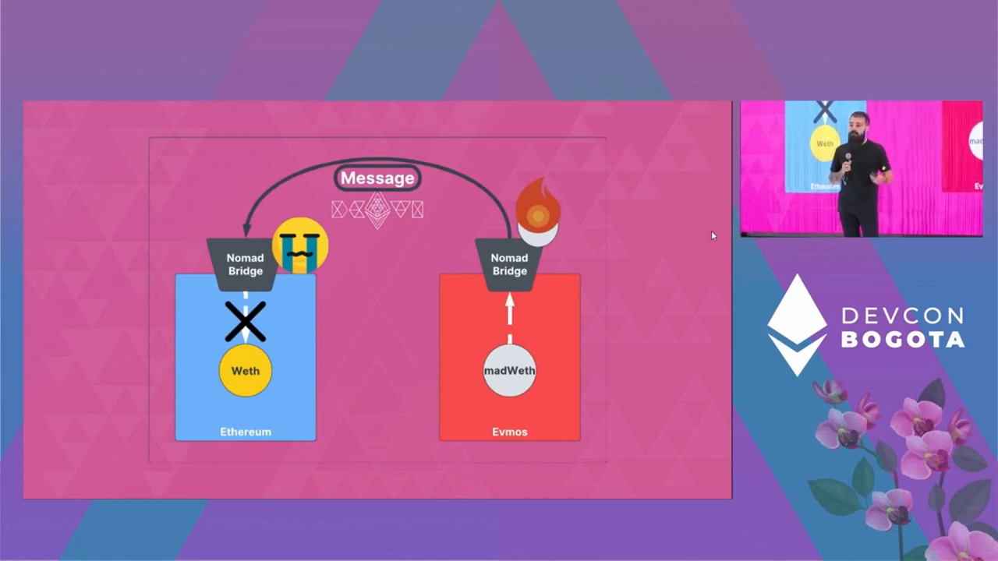